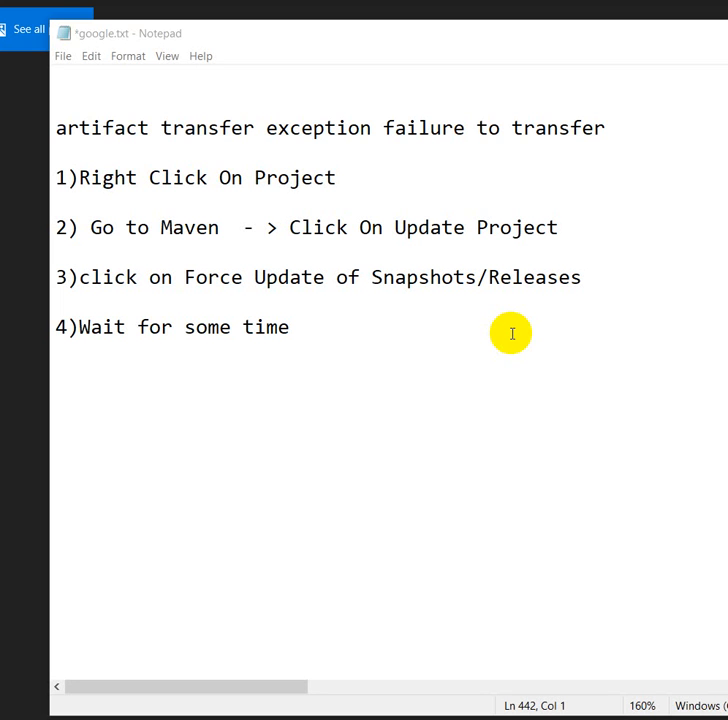
mouse_move(57, 128)
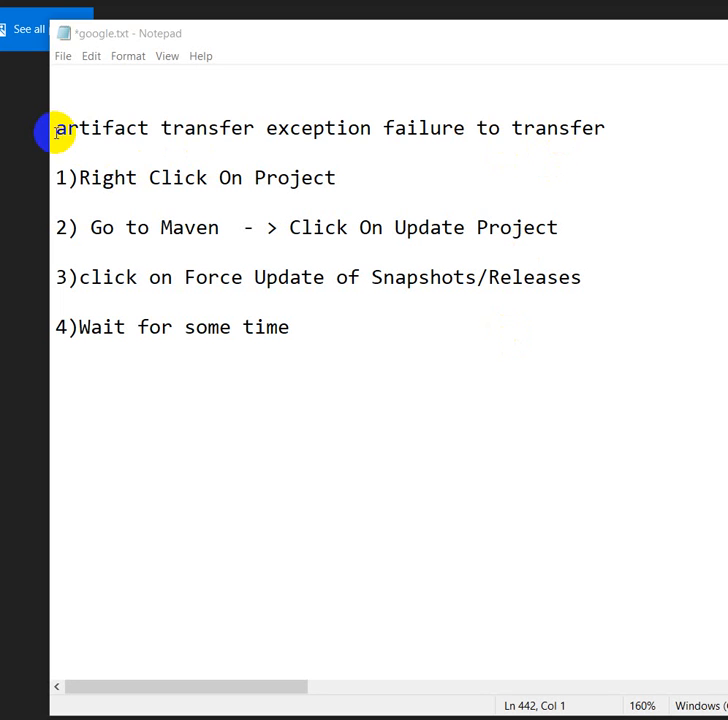
Highlight the ArtifactTransferException heading in the notes, then view the error screenshot in Photos
drag(55, 128, 313, 128)
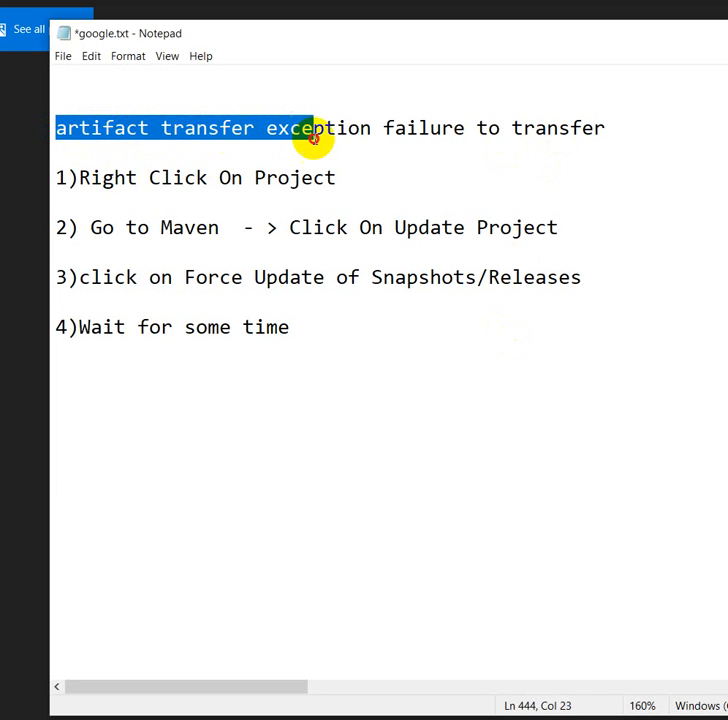
drag(313, 128, 600, 128)
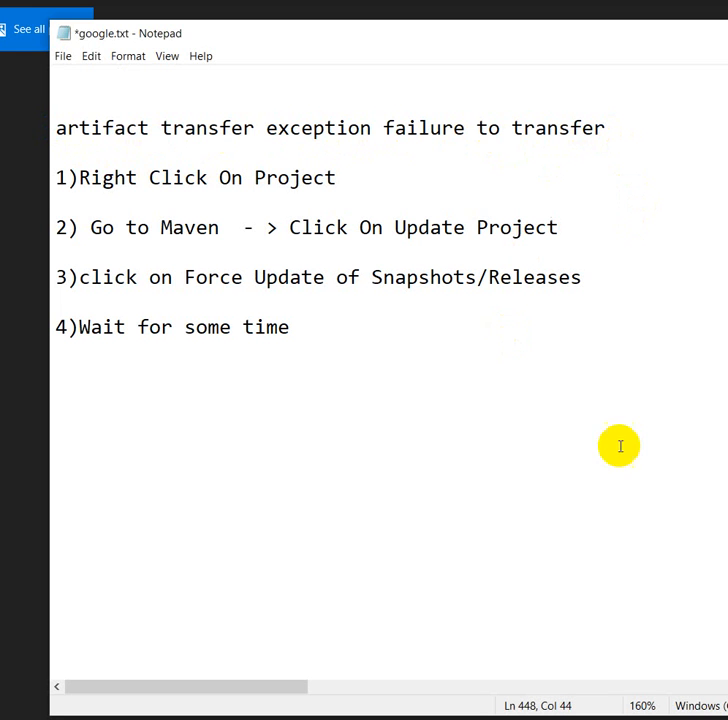
click(558, 227)
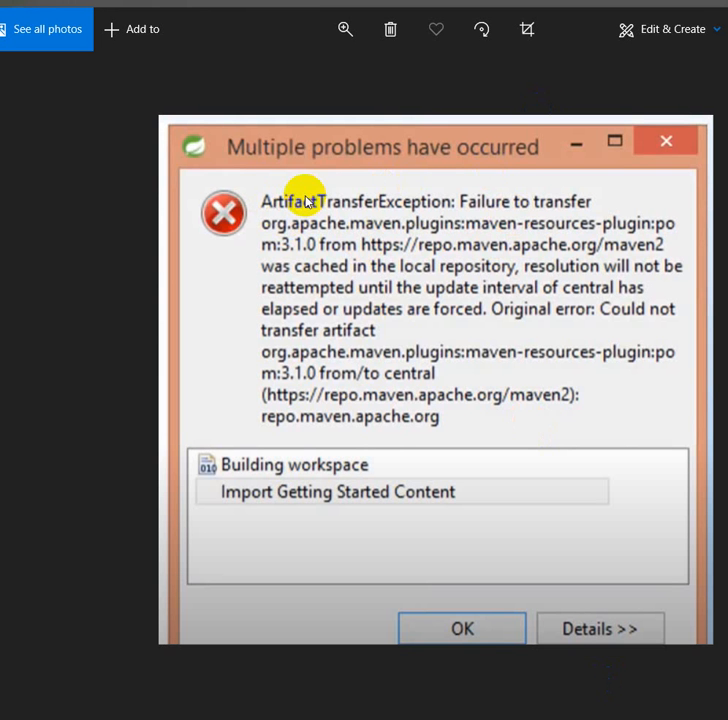
mouse_move(443, 173)
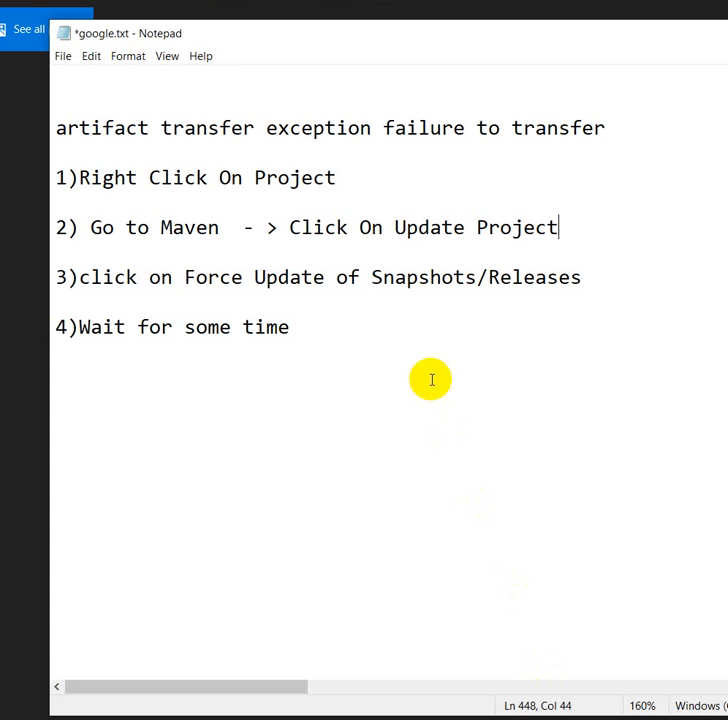
Walk through the notes, highlighting step 1 and then moving to step 2
triple_click(196, 177)
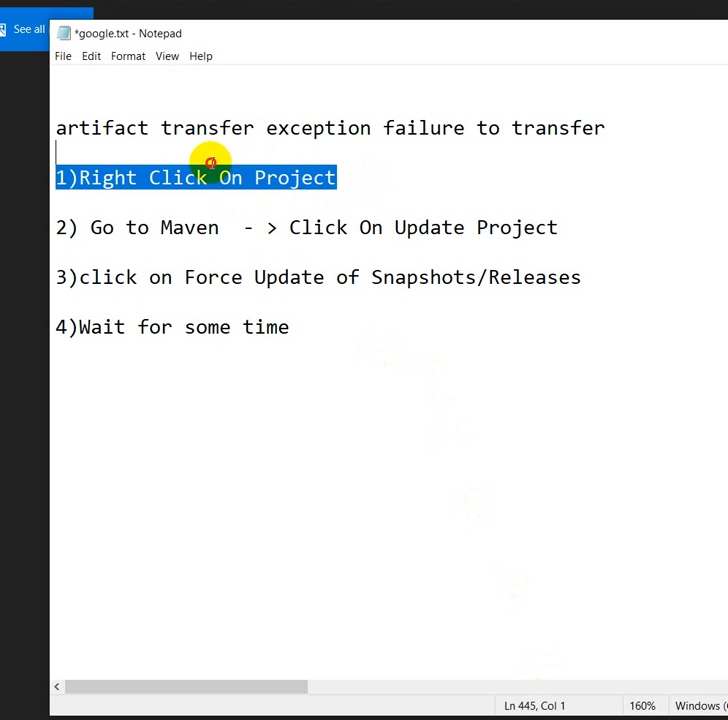
click(197, 227)
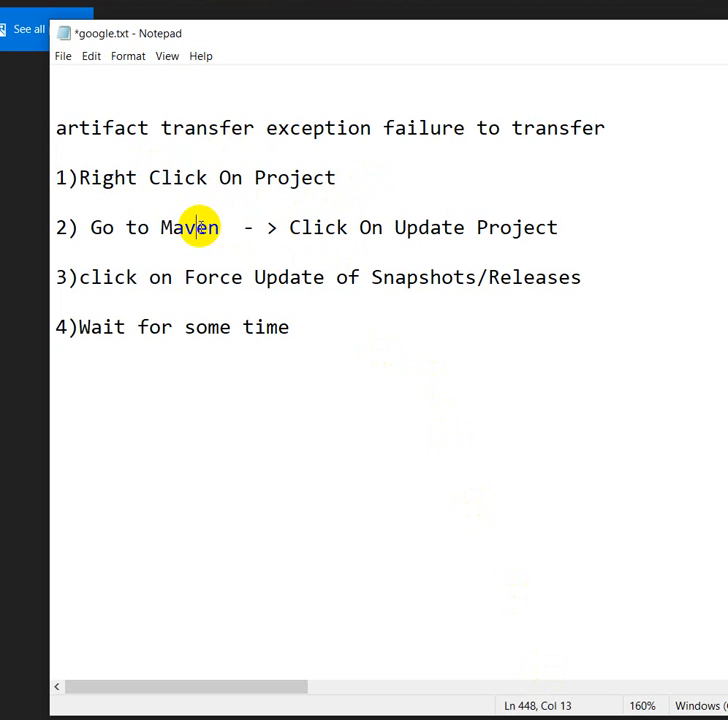
mouse_move(287, 298)
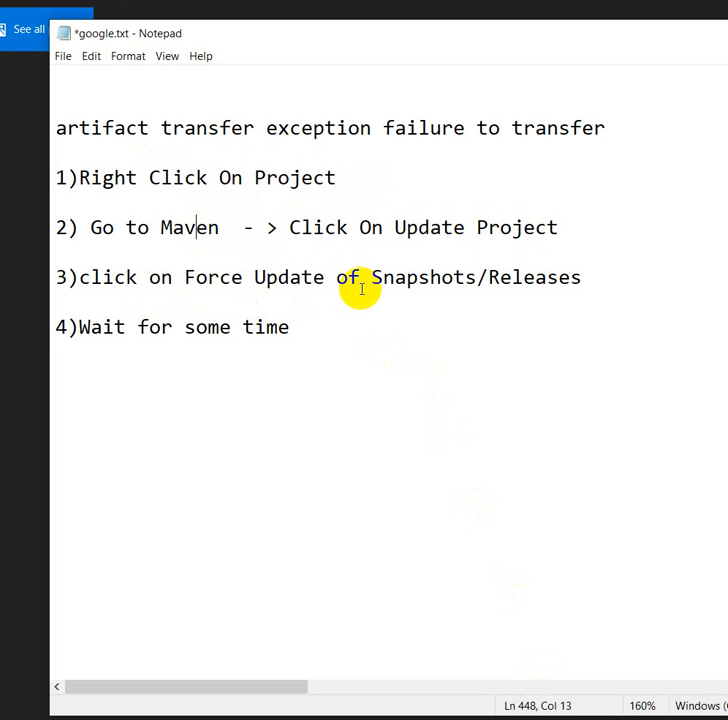
mouse_move(560, 408)
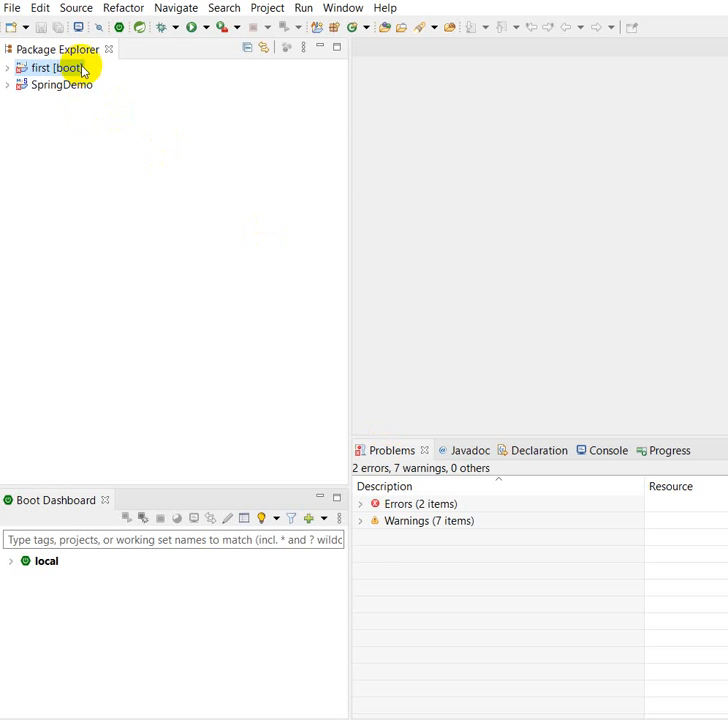
Open Maven > Update Project... from project 'first' context menu
right_click(55, 67)
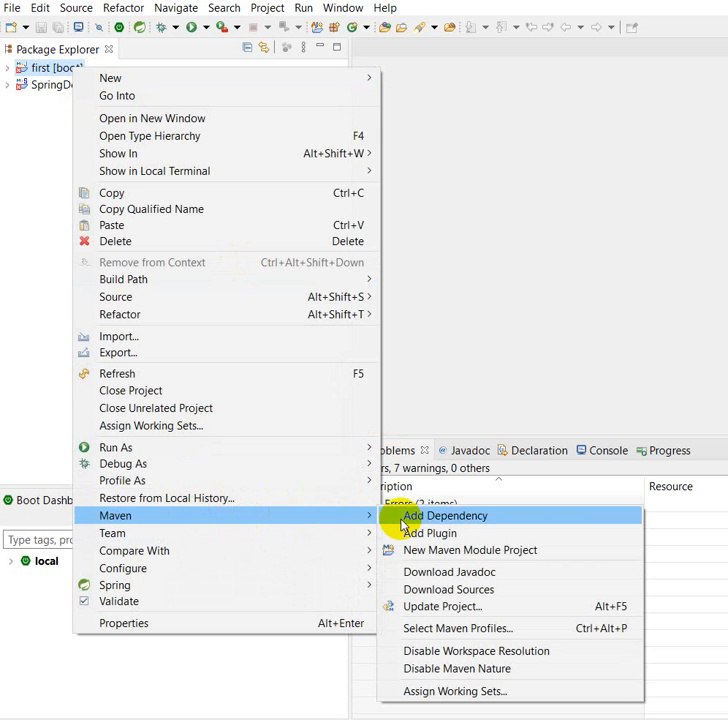
mouse_move(443, 606)
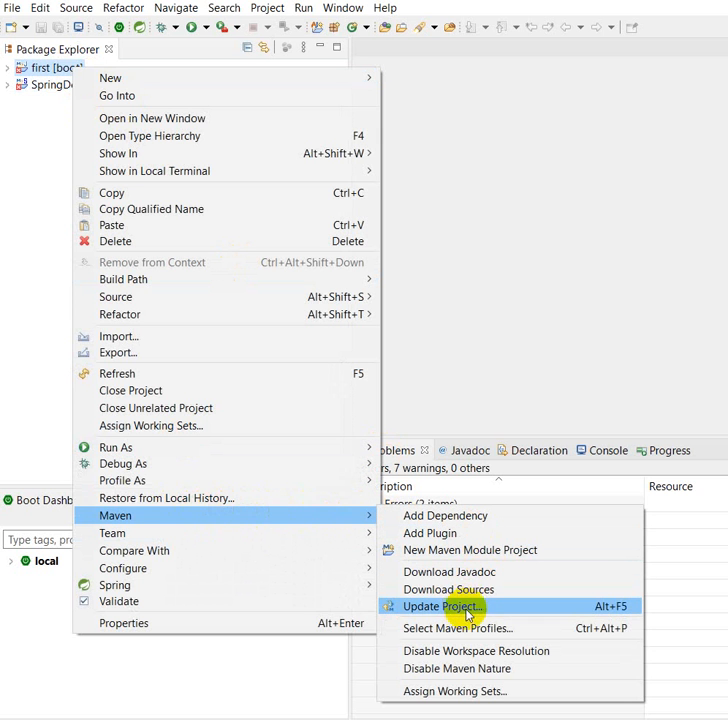
click(443, 607)
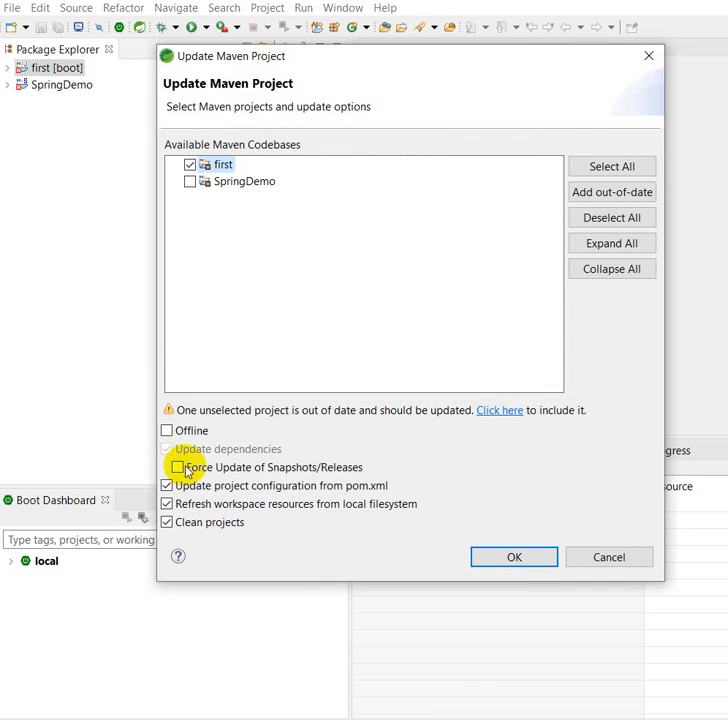
Tick Force Update of Snapshots/Releases, then return to the Notepad fix-steps note
click(168, 467)
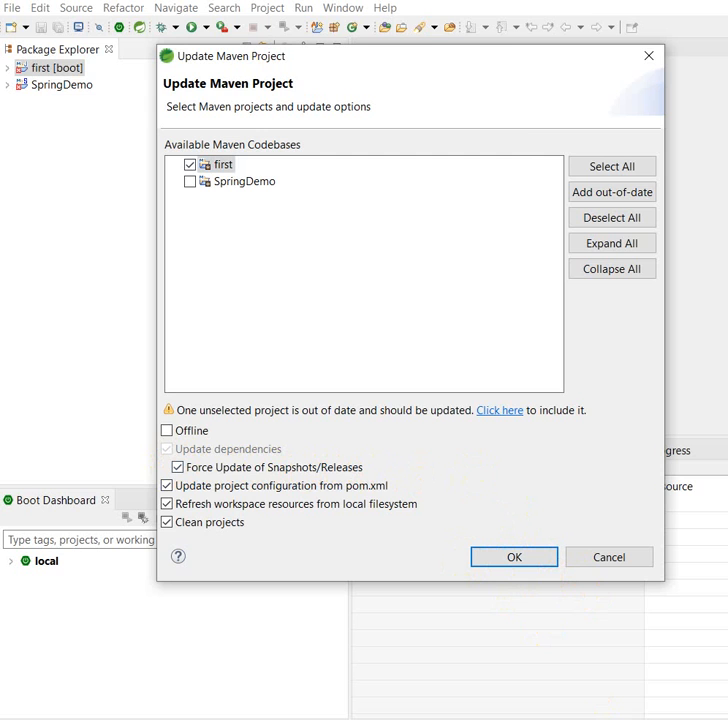
click(513, 557)
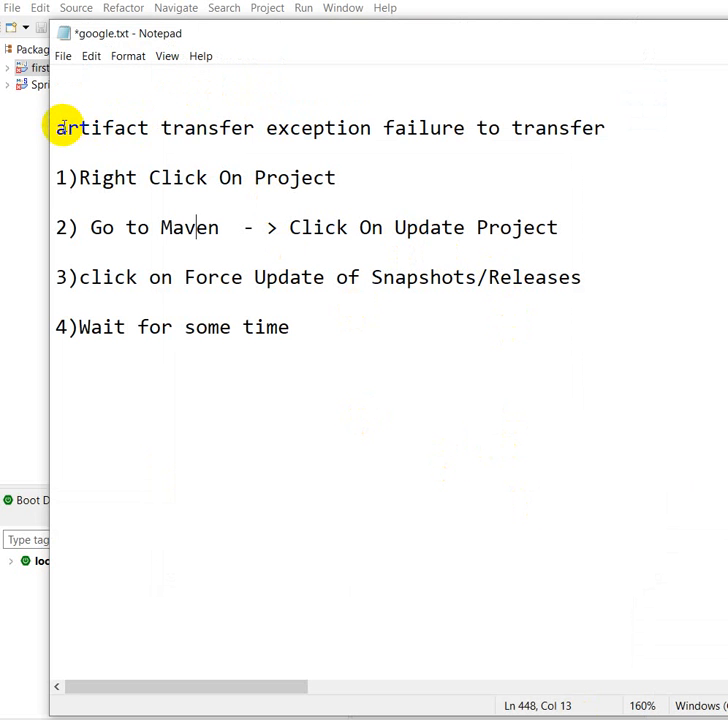
drag(57, 128, 465, 128)
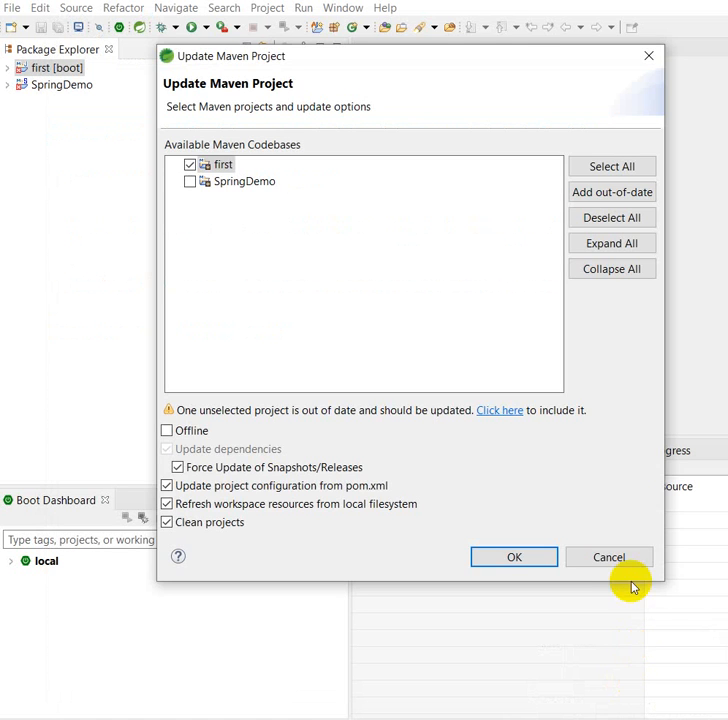
Cancel the update and reopen Maven > Update Project... for 'first'
click(513, 557)
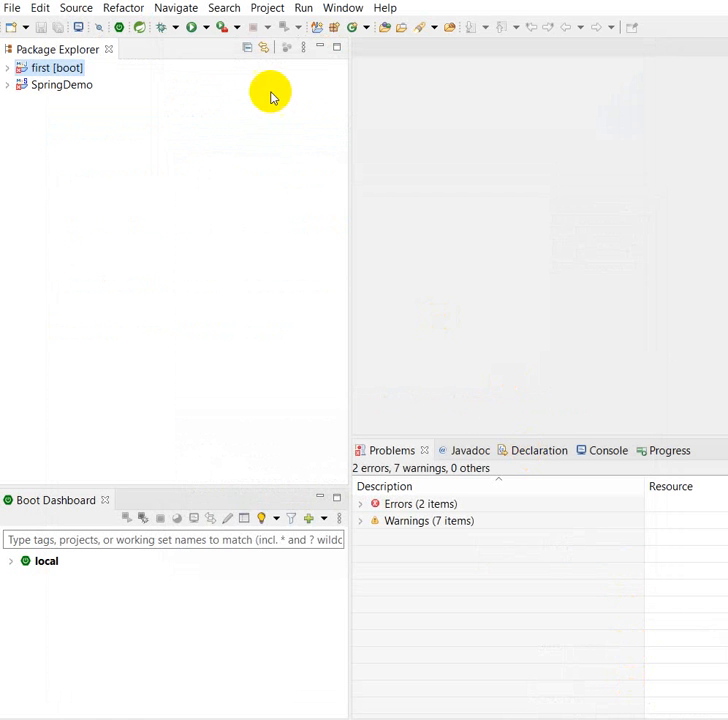
click(42, 67)
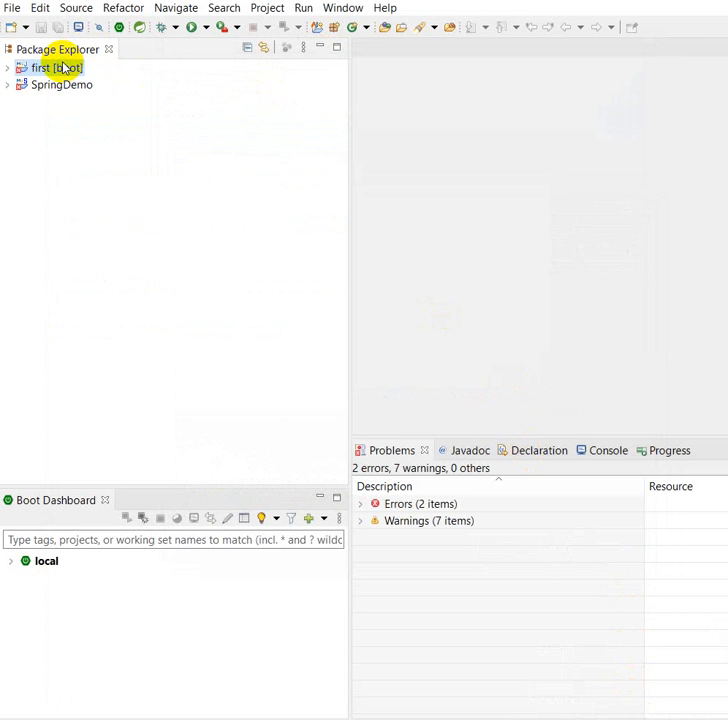
right_click(50, 67)
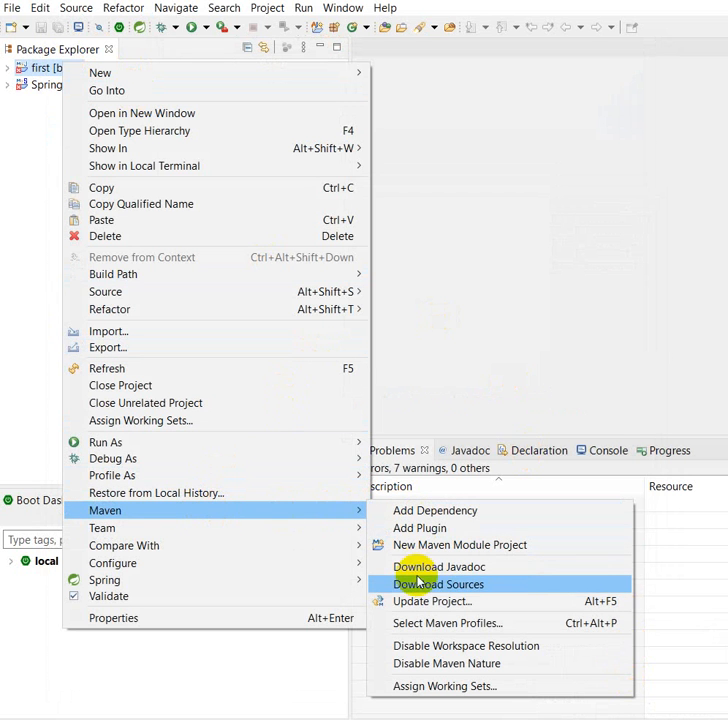
click(432, 601)
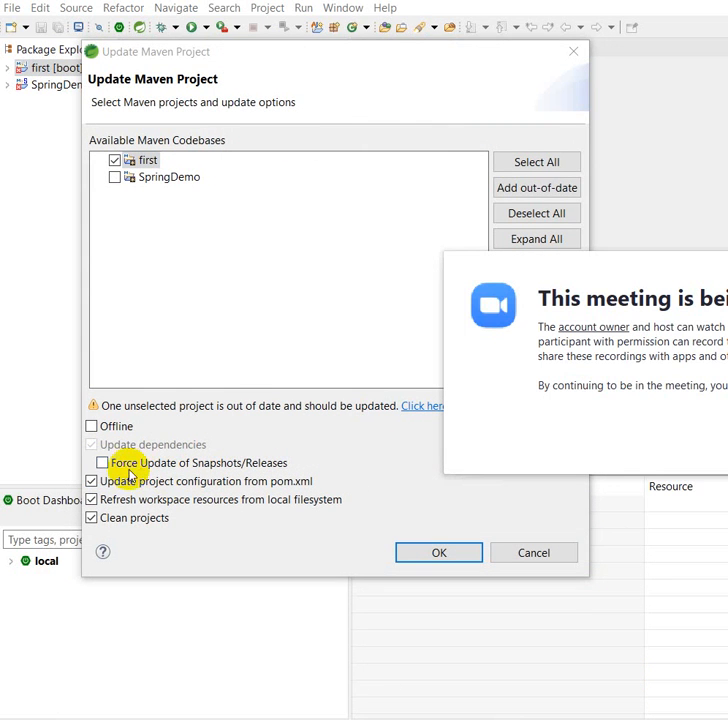
Re-tick Force Update of Snapshots/Releases and run the Maven update on 'first'
click(101, 462)
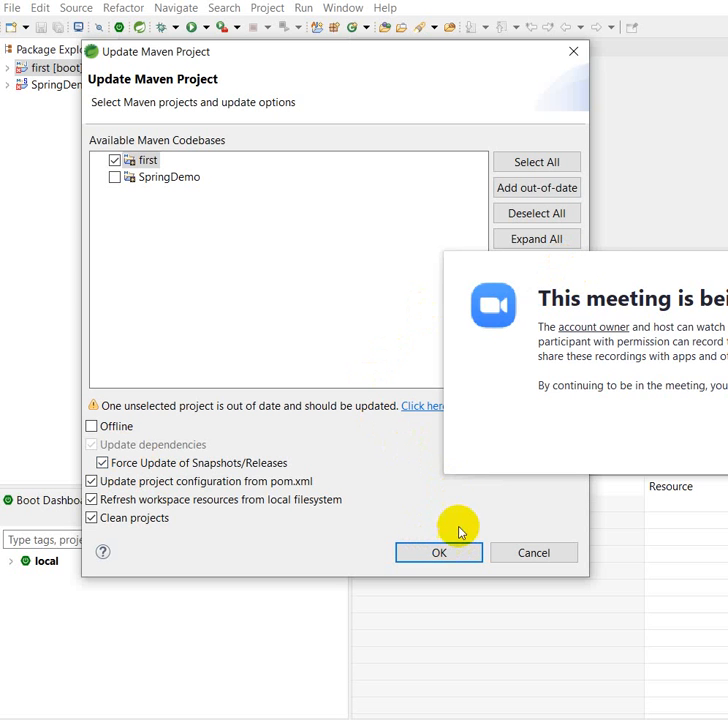
click(438, 552)
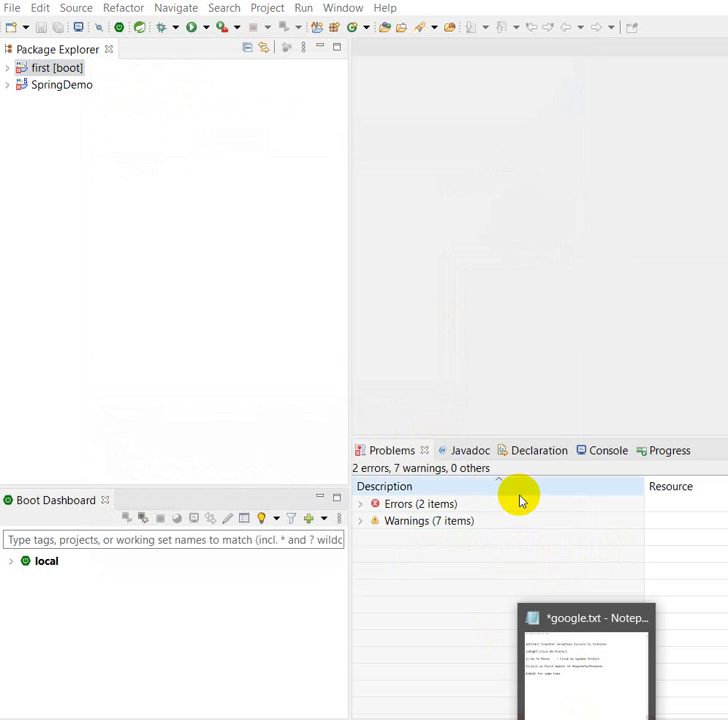
Bring the google.txt Notepad fix-steps note to the front from the taskbar
click(585, 617)
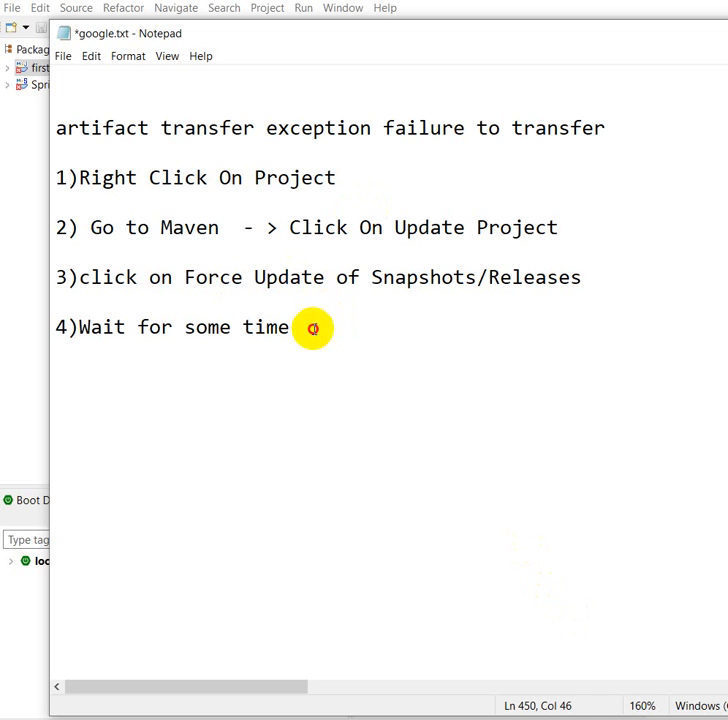